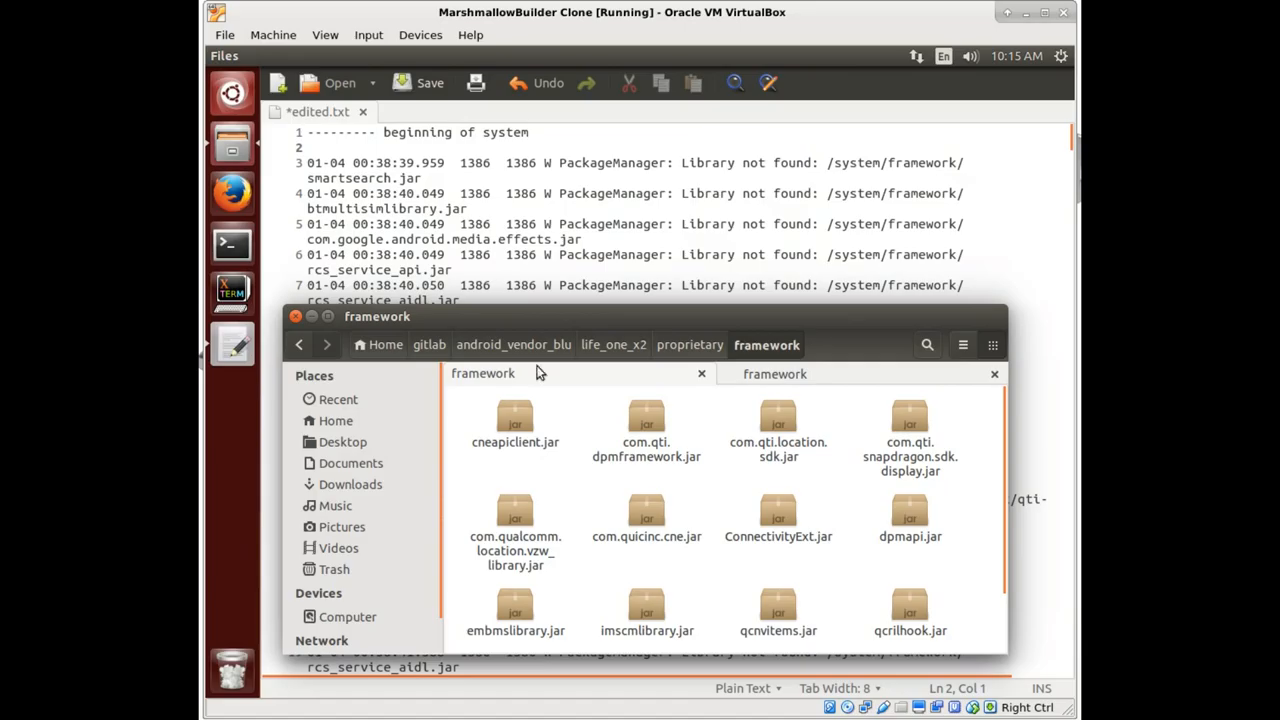
{"action": "mouse_move", "coordinate": [330, 124]}
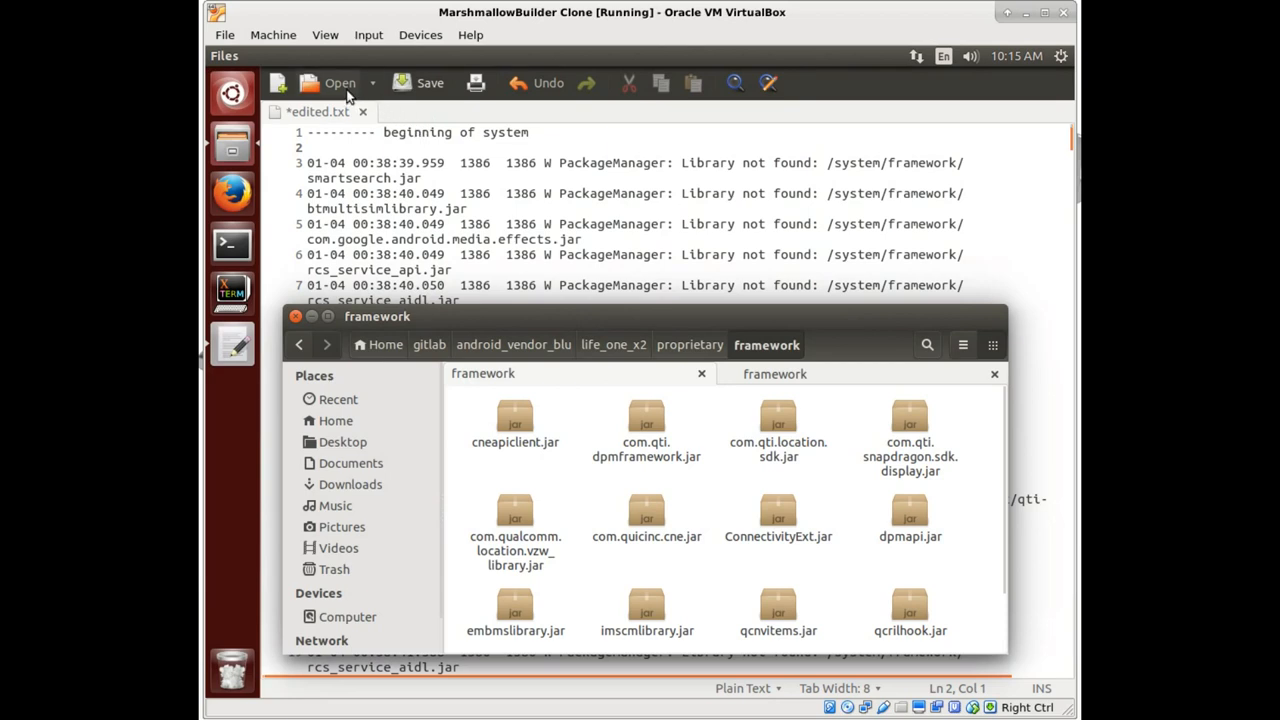
Highlight the 'Library not found: /system/framework/smartsearch.jar' message on line 3 of edited.txt
{"action": "left_click", "coordinate": [372, 83]}
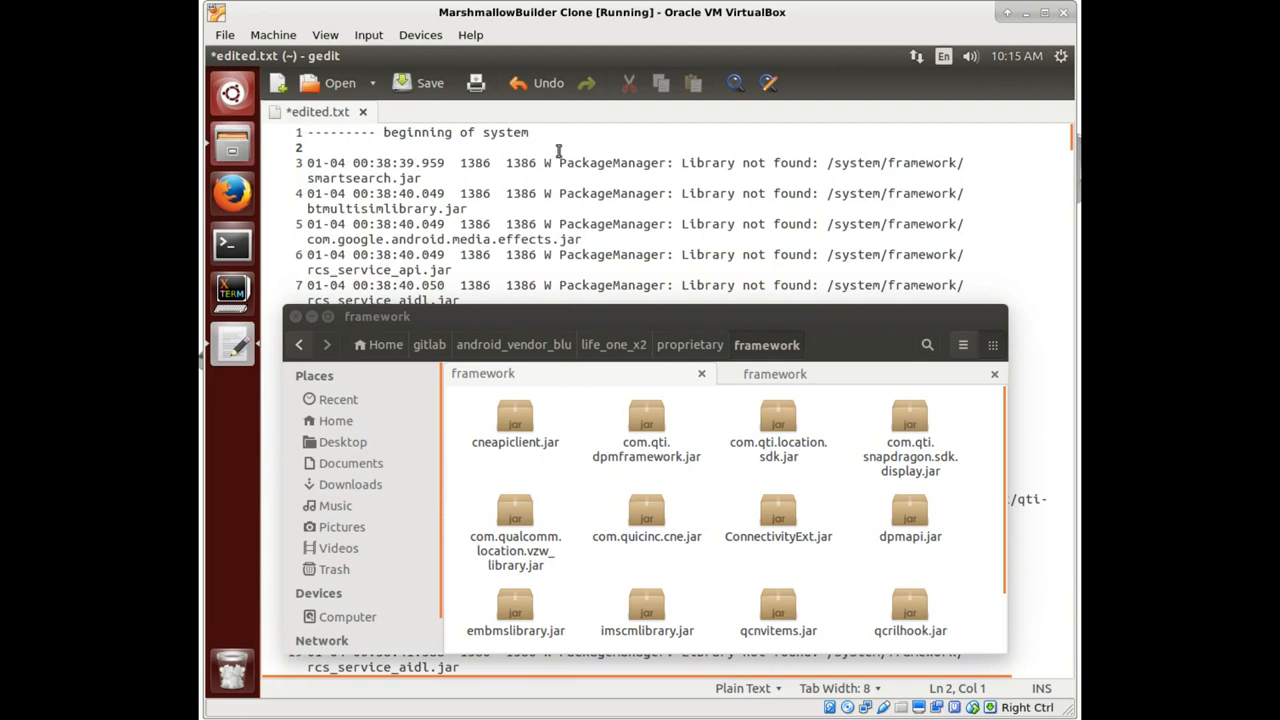
{"action": "left_click", "coordinate": [686, 163]}
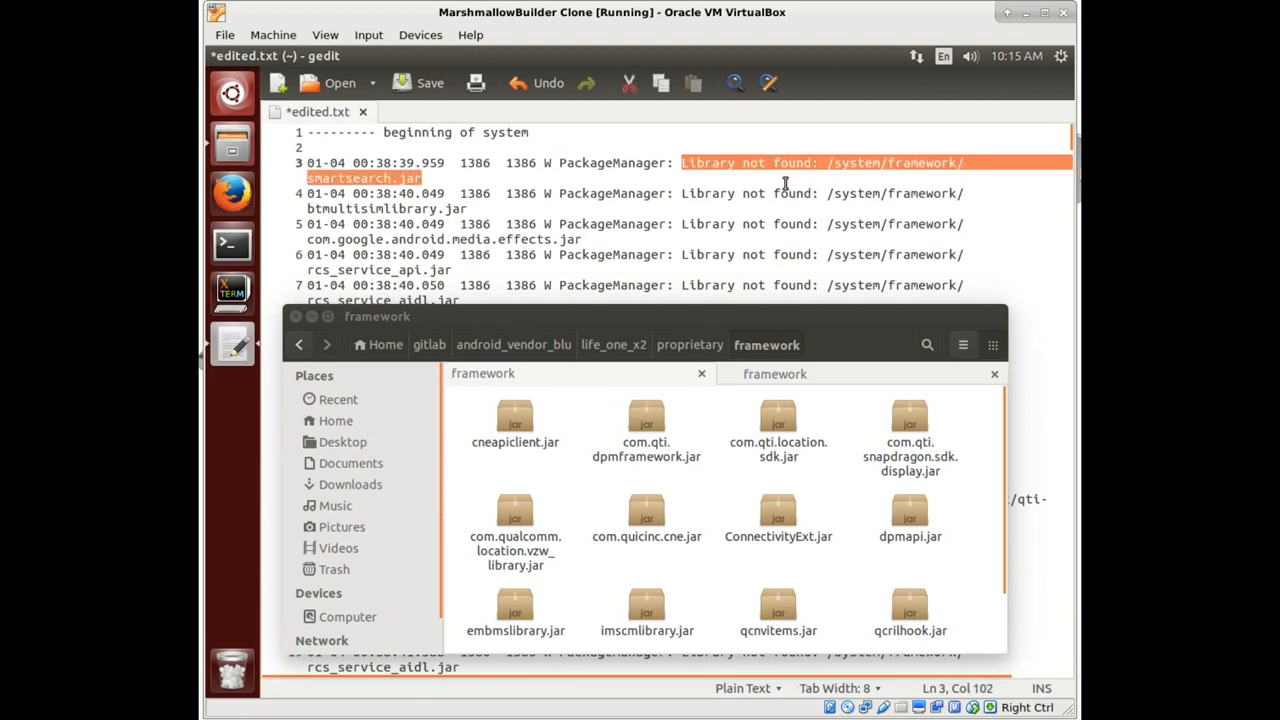
{"action": "mouse_move", "coordinate": [500, 410]}
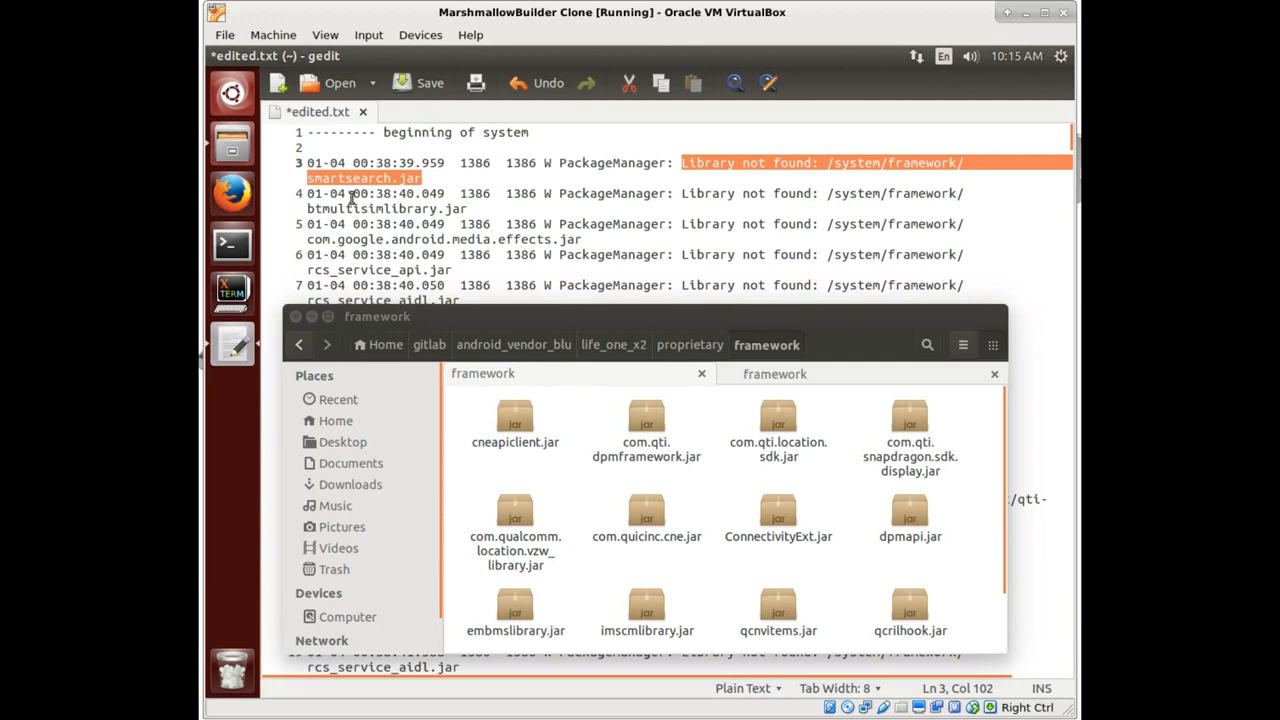
{"action": "scroll", "scroll_direction": "down", "scroll_amount": 3}
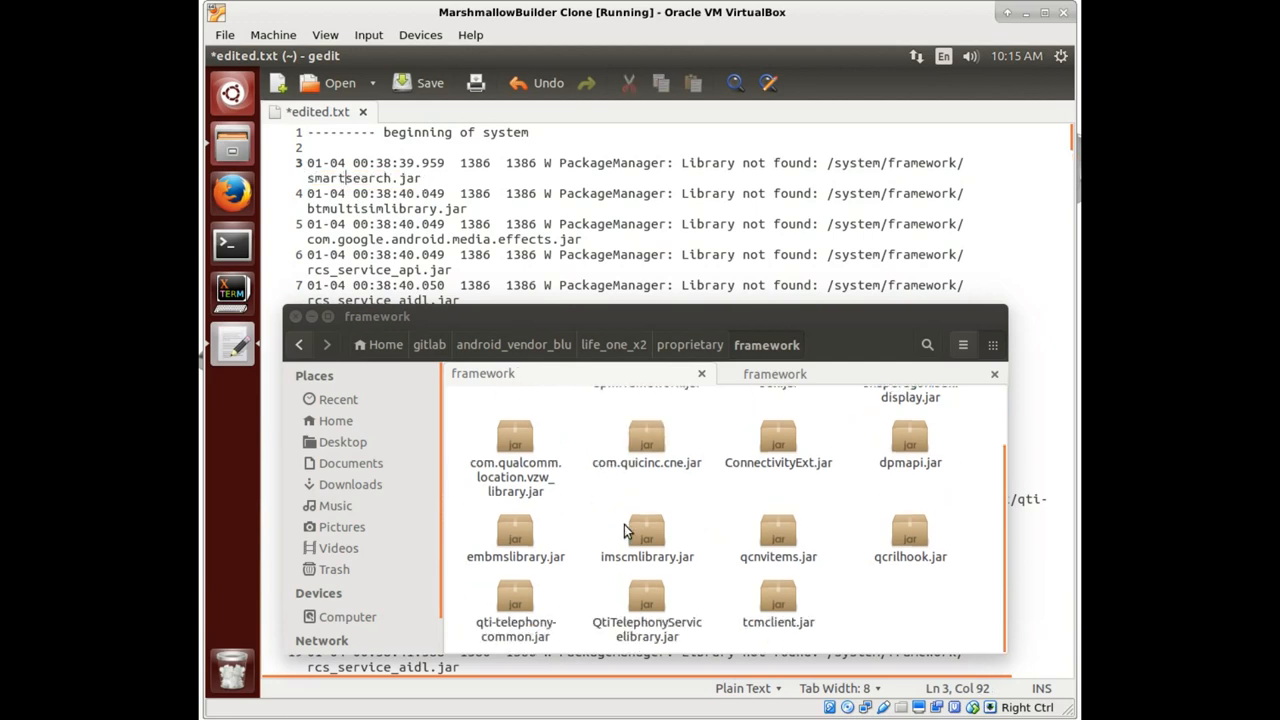
{"action": "mouse_move", "coordinate": [728, 492]}
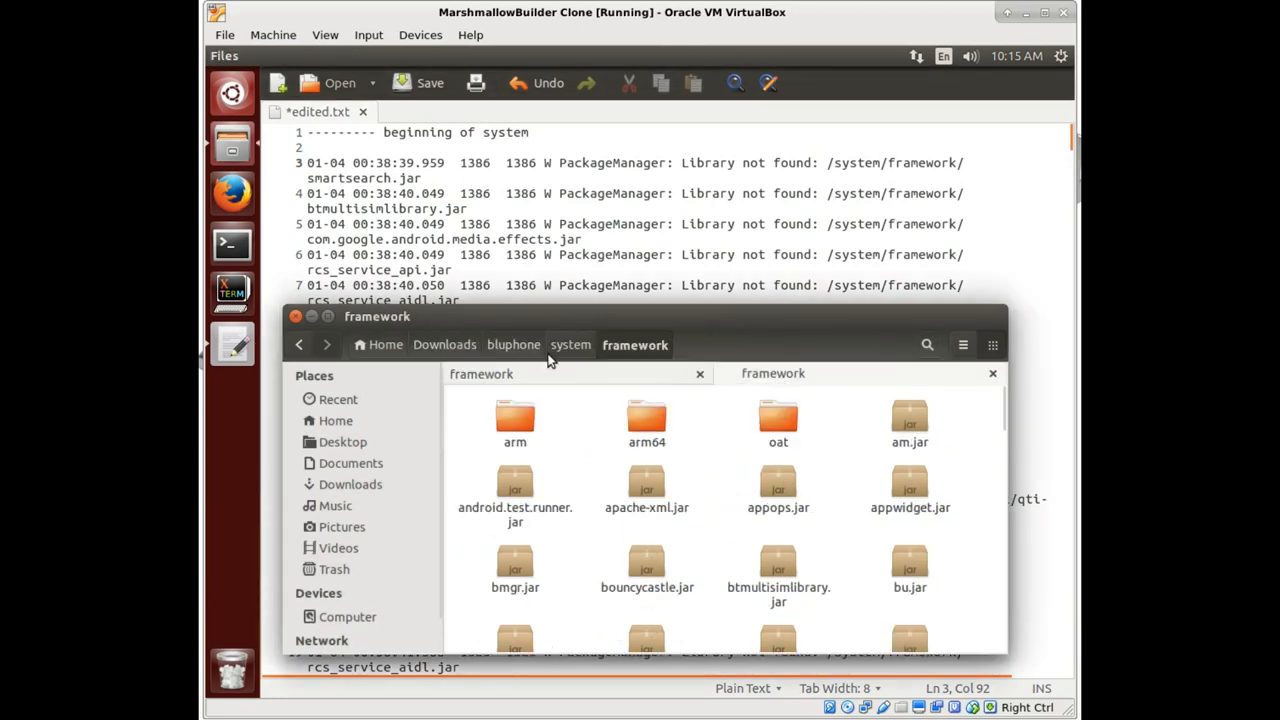
{"action": "mouse_move", "coordinate": [715, 494]}
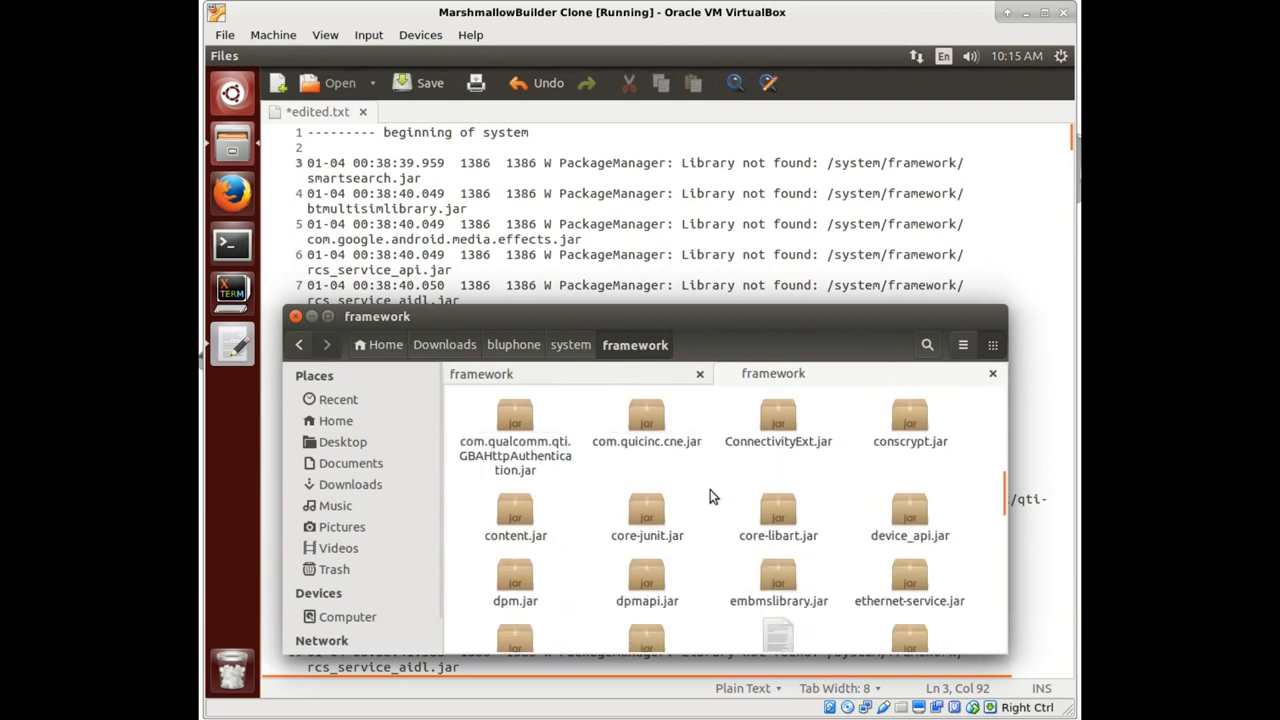
{"action": "scroll", "scroll_direction": "down", "scroll_amount": 3}
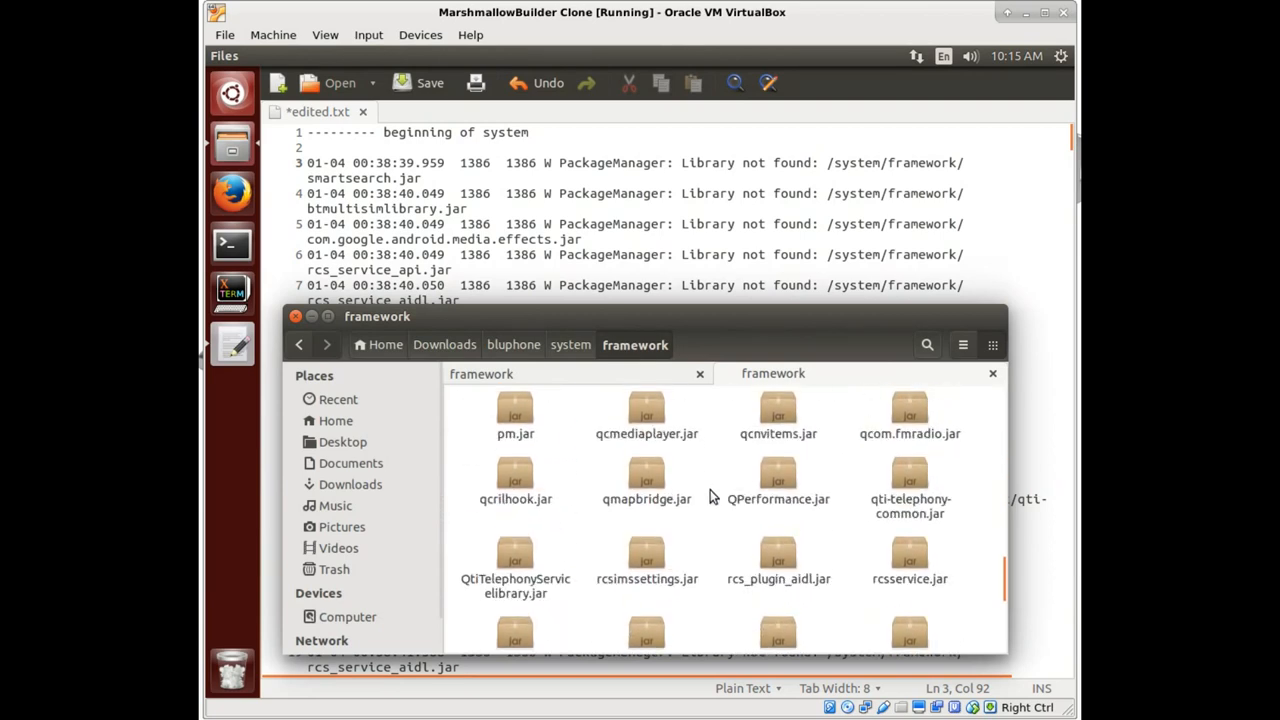
{"action": "left_click", "coordinate": [778, 432]}
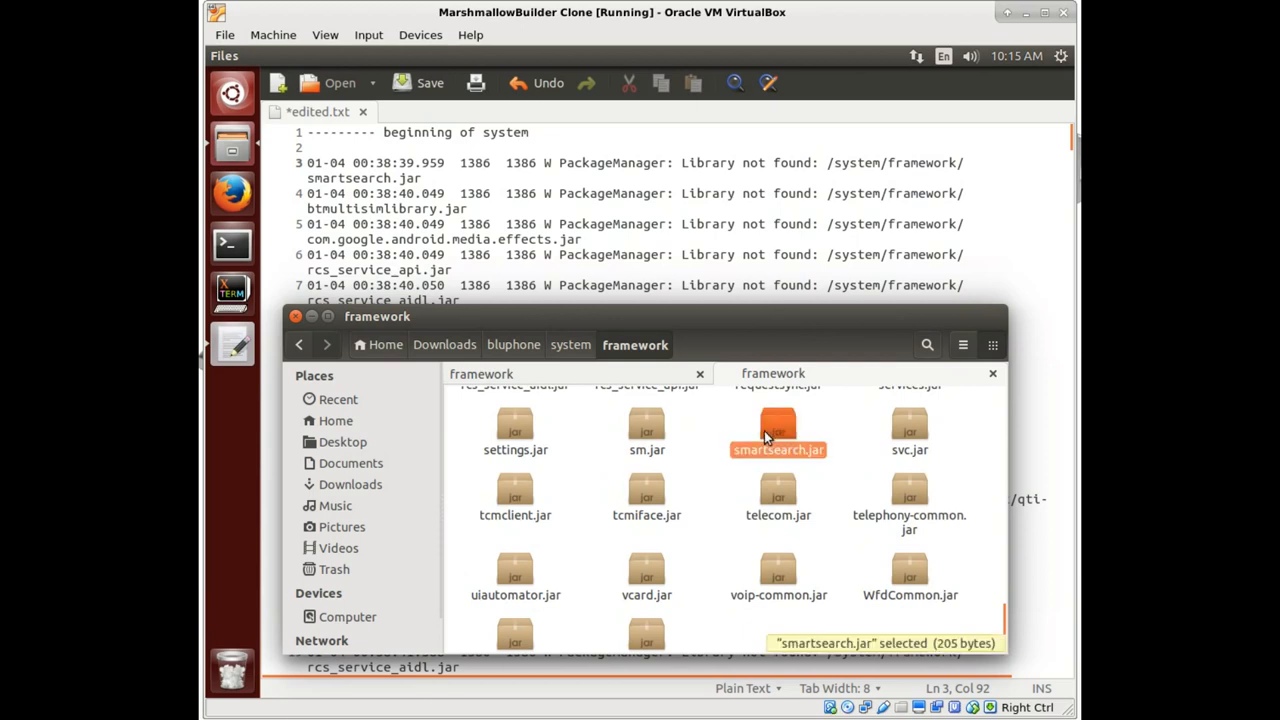
{"action": "mouse_move", "coordinate": [703, 481]}
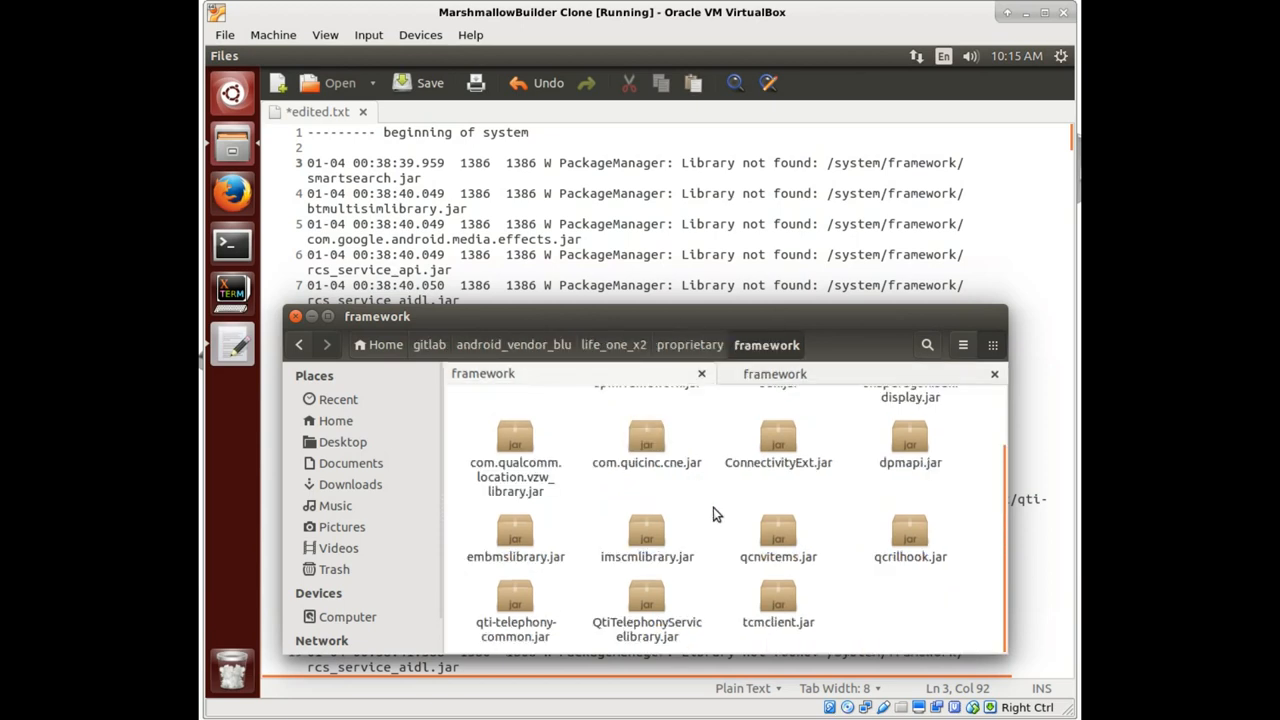
{"action": "left_click", "coordinate": [778, 600]}
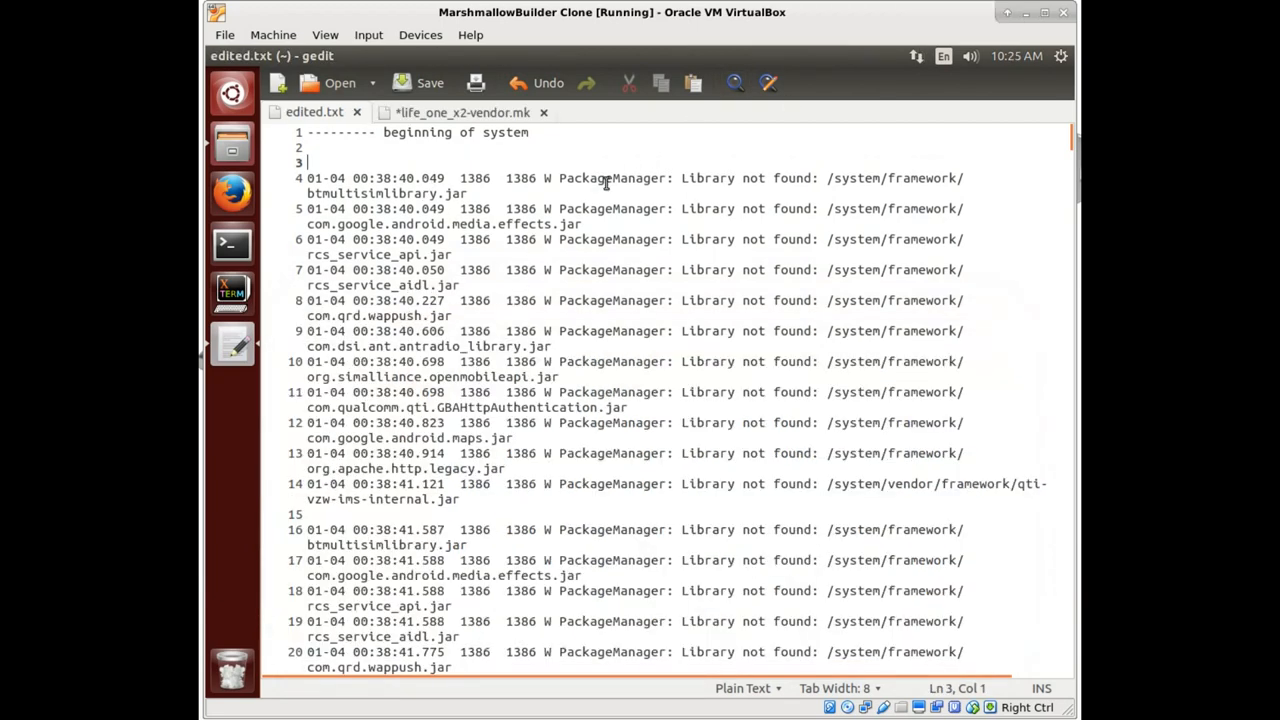
{"action": "mouse_move", "coordinate": [462, 112]}
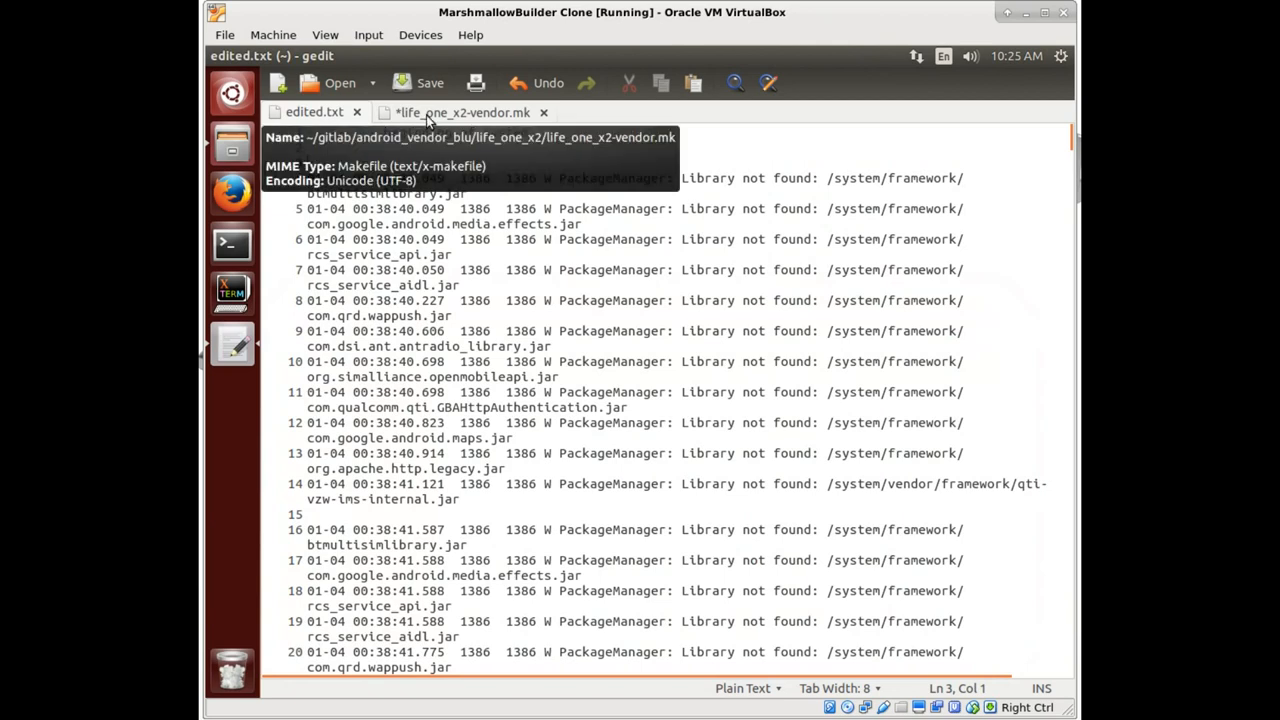
Replace smartsearch with btmultisimlibrary.jar on line 23 of life_one_x2-vendor.mk
{"action": "left_click", "coordinate": [461, 112]}
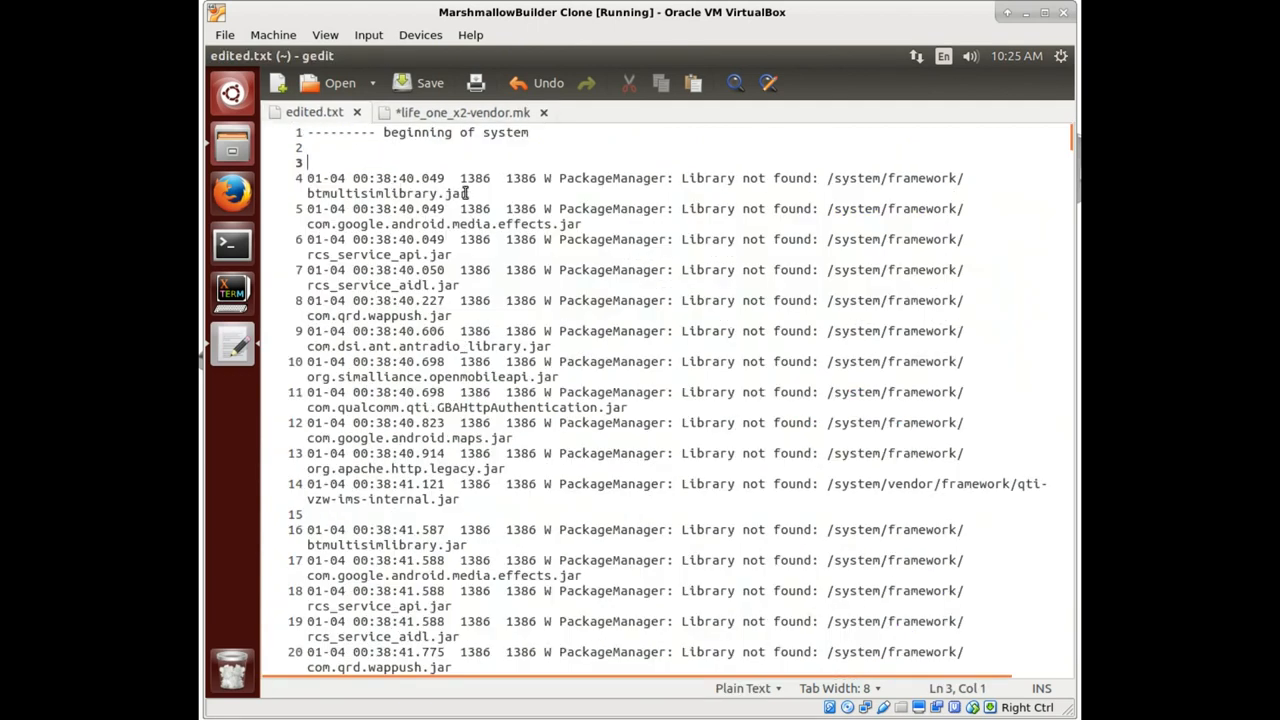
{"action": "double_click", "coordinate": [386, 193]}
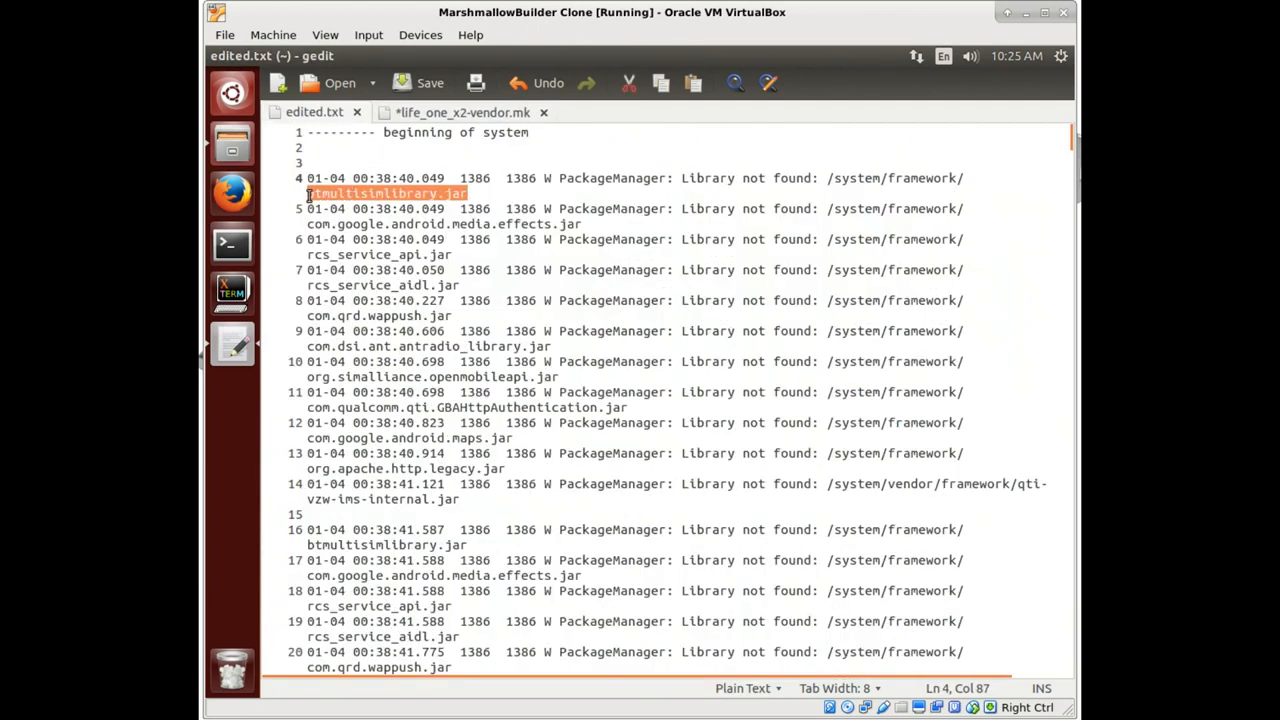
{"action": "left_click", "coordinate": [460, 111]}
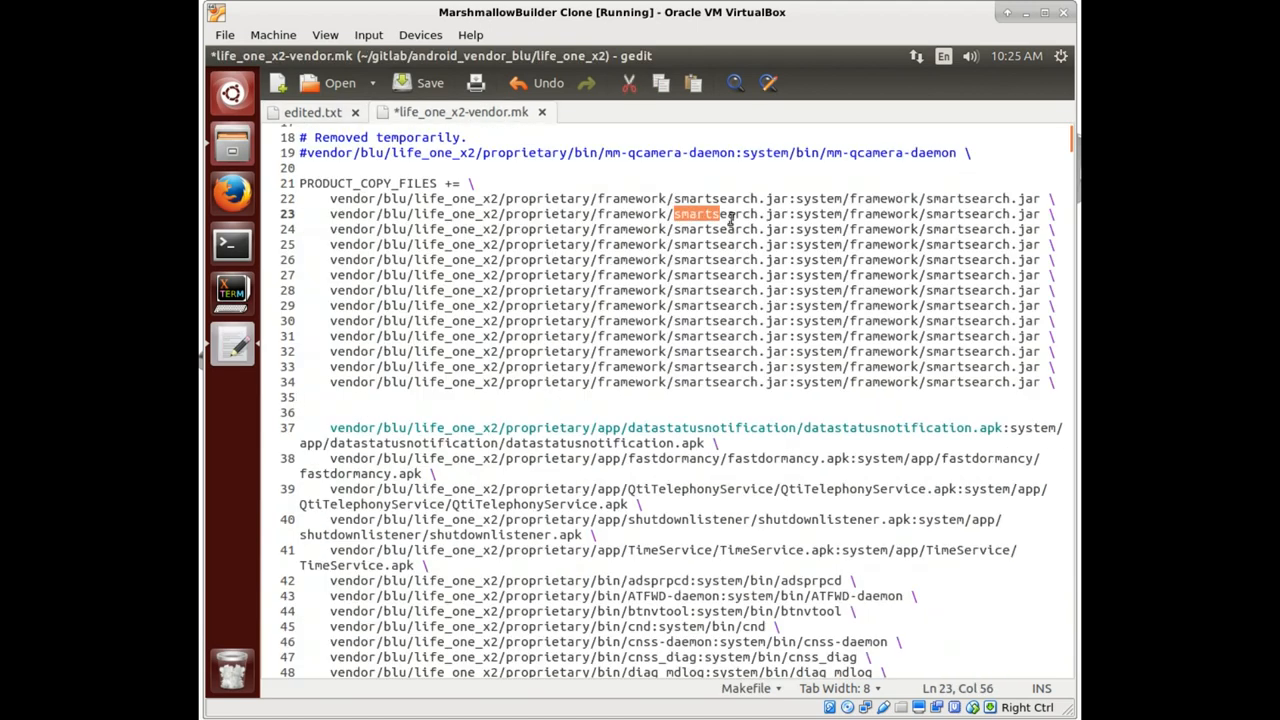
{"action": "type", "text": "btmultisimlibrary.jar"}
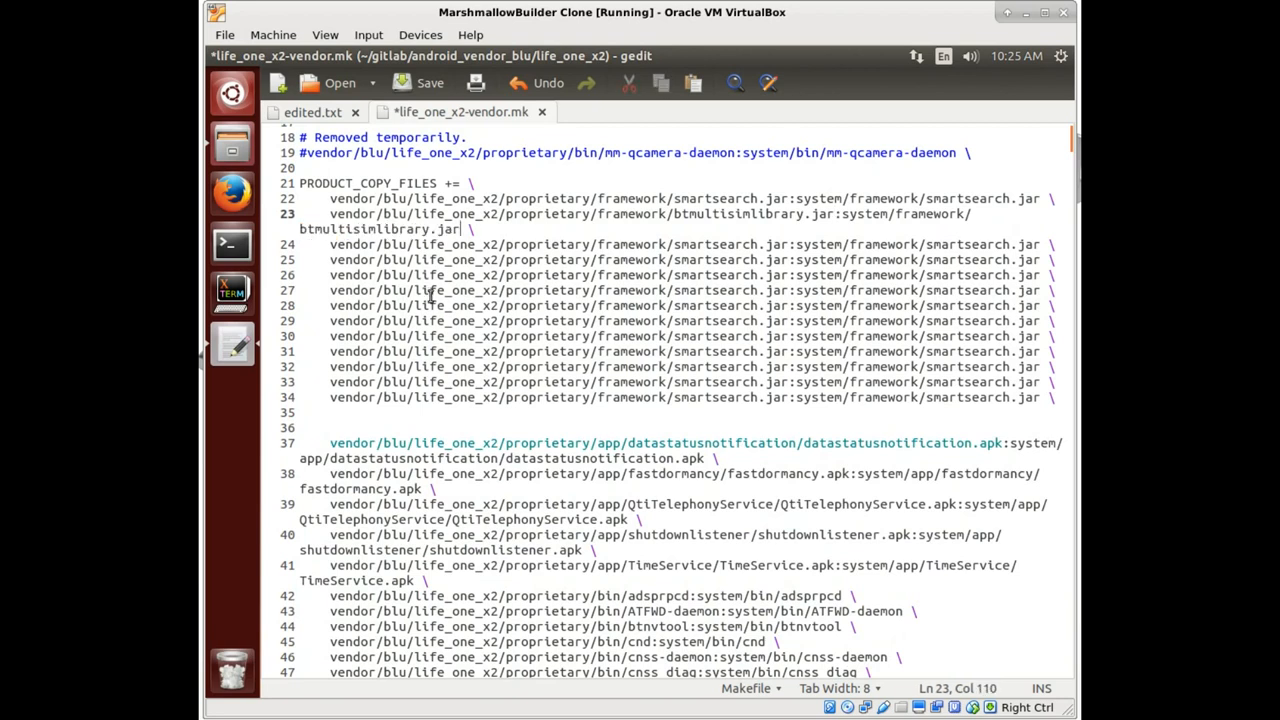
Save life_one_x2-vendor.mk and search edited.txt for btmultisimlibrary, finding 28 matches
{"action": "left_click", "coordinate": [430, 83]}
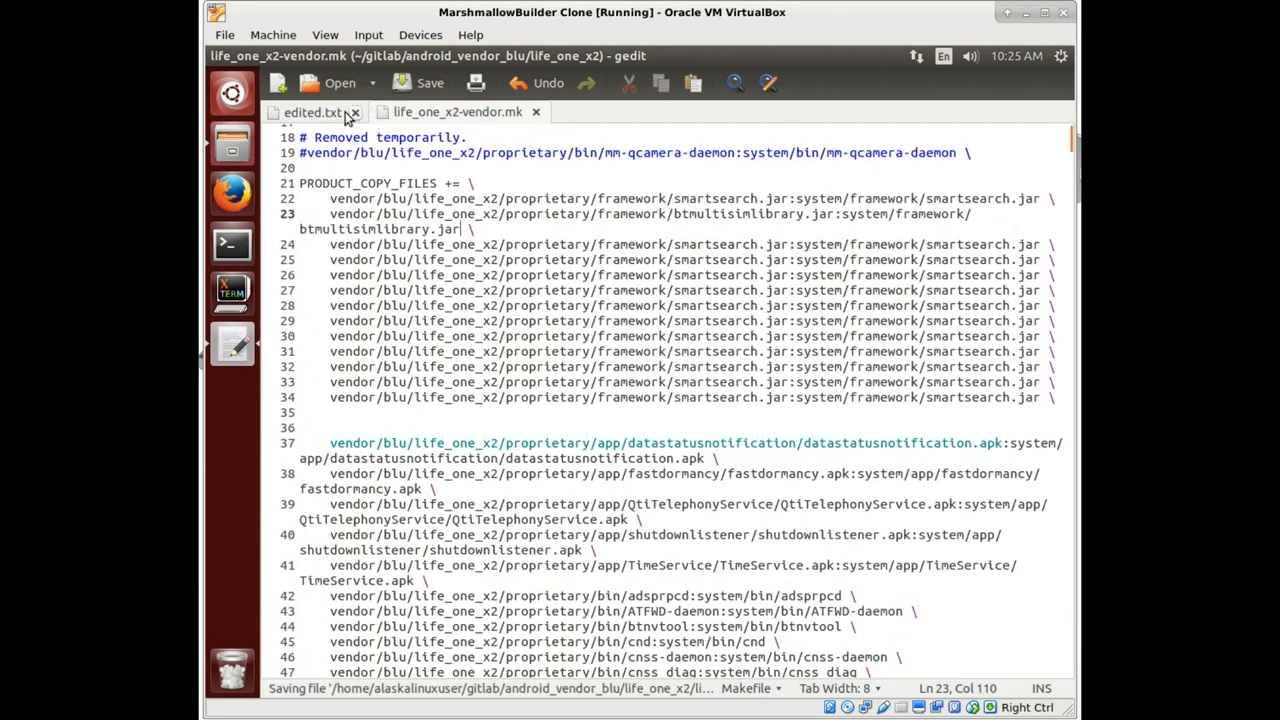
{"action": "left_click", "coordinate": [314, 111]}
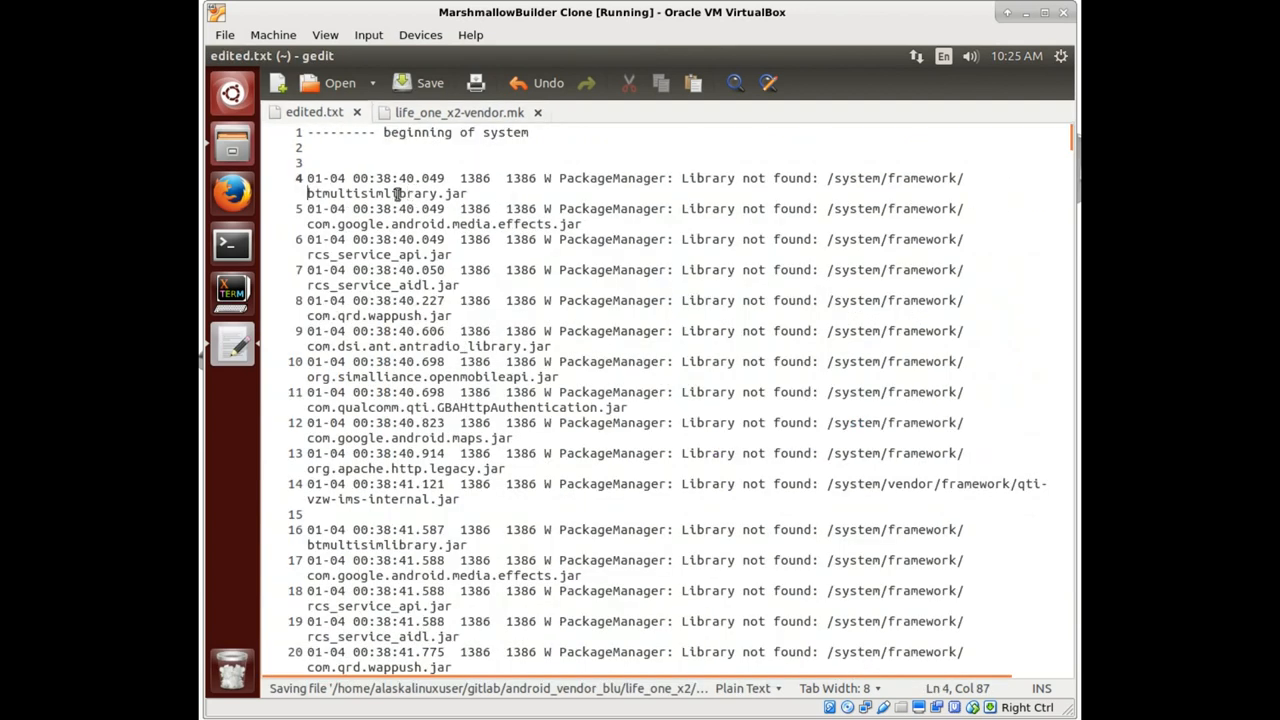
{"action": "double_click", "coordinate": [372, 193]}
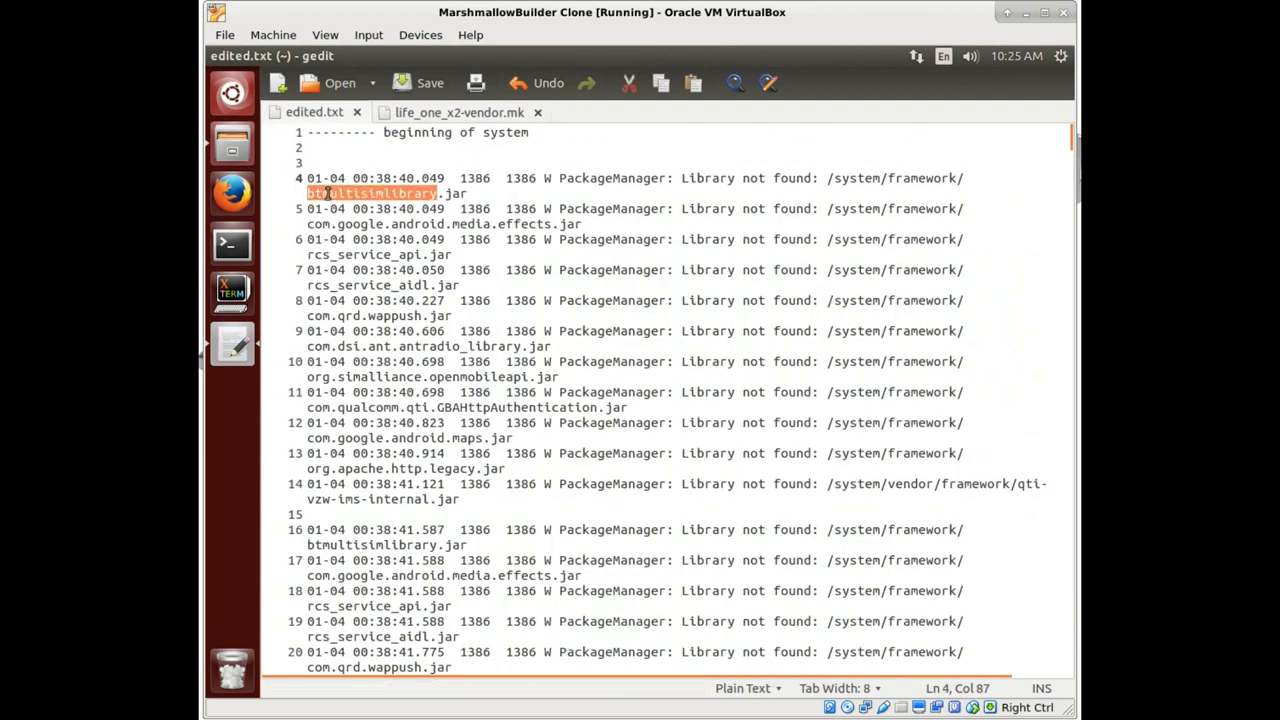
{"action": "type", "text": "btmultisimlibrary"}
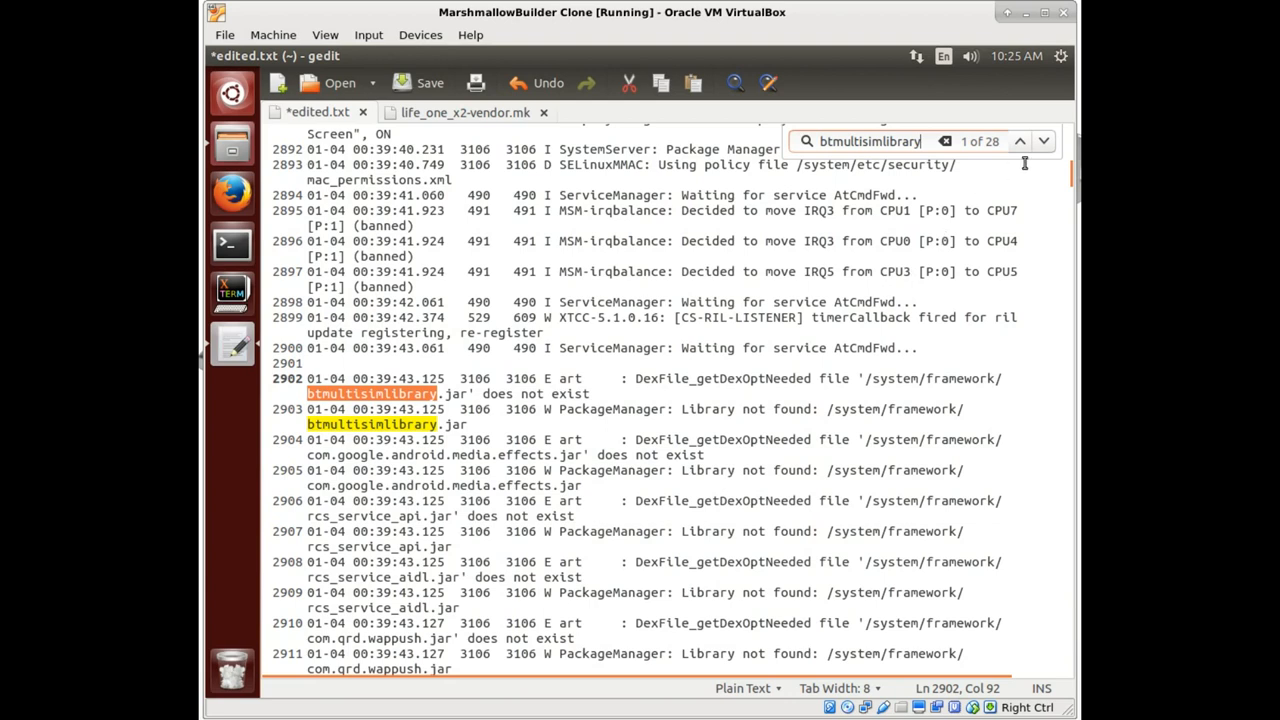
Delete the btmultisimlibrary warnings and highlight com.google.android.media.effects.jar on line 3
{"action": "left_click", "coordinate": [1044, 141]}
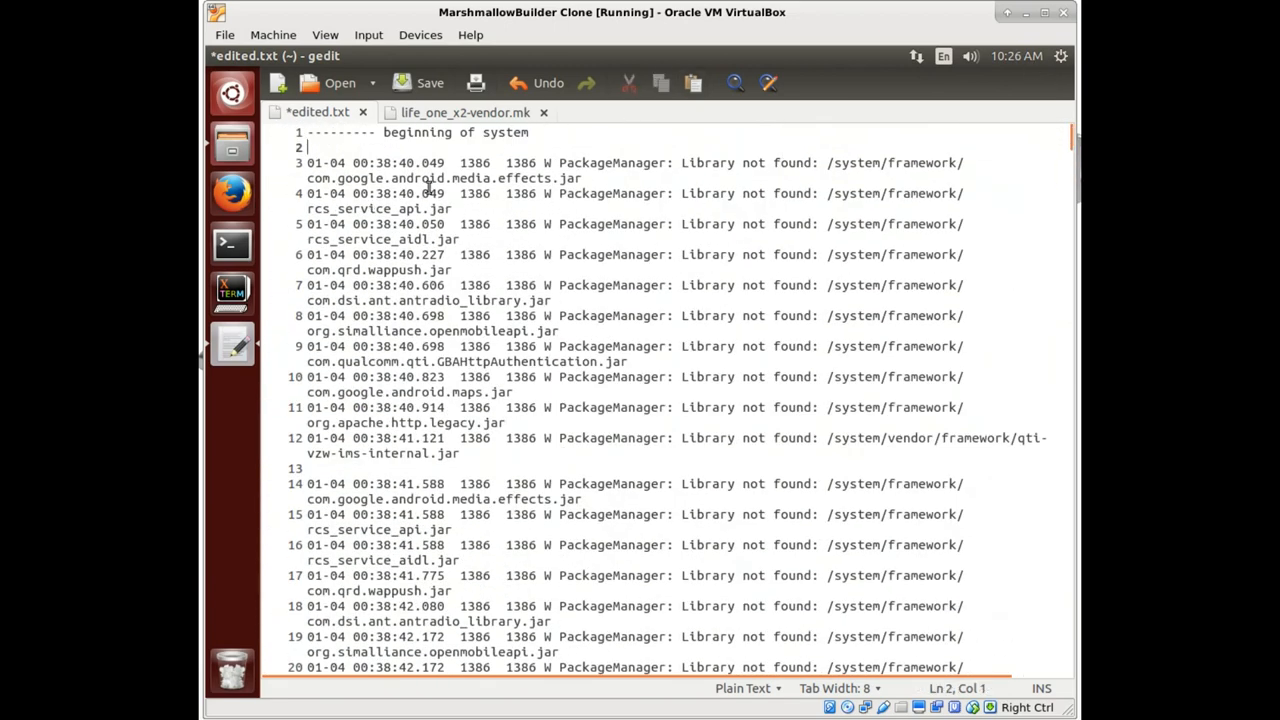
{"action": "double_click", "coordinate": [450, 178]}
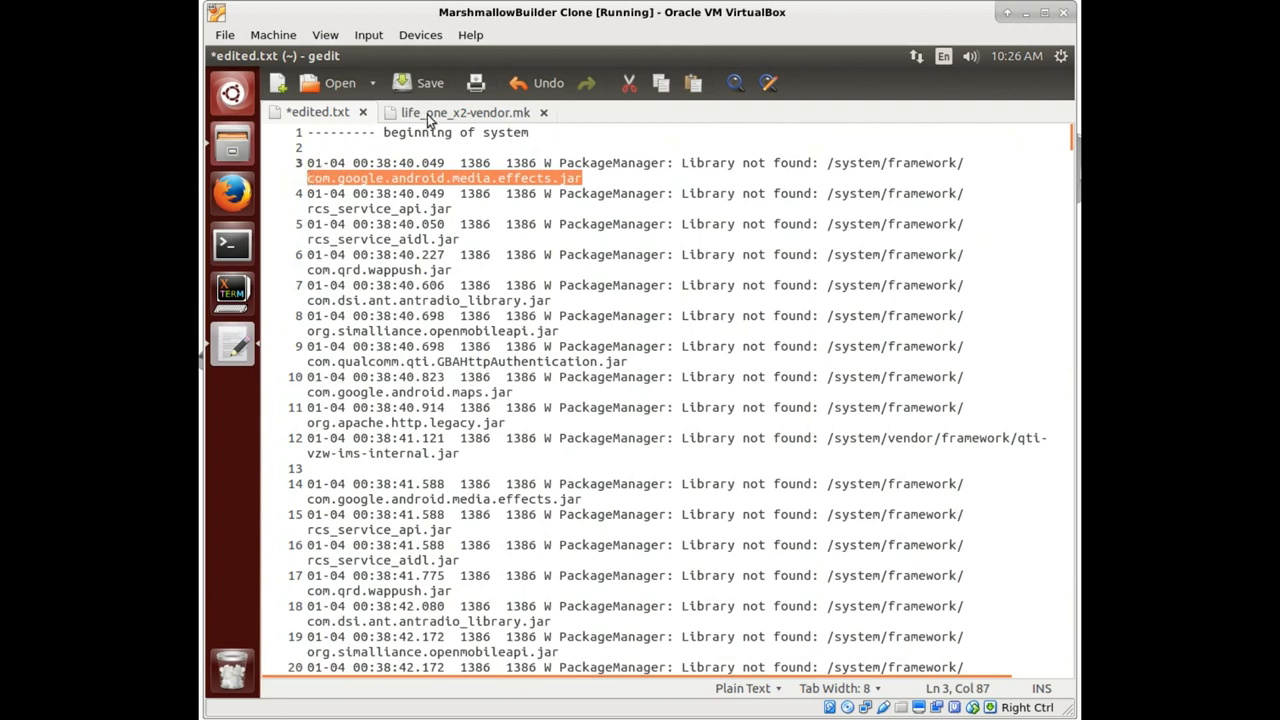
Replace both smartsearch names on line 24 with com.google.android.media.effects and save
{"action": "left_click", "coordinate": [463, 112]}
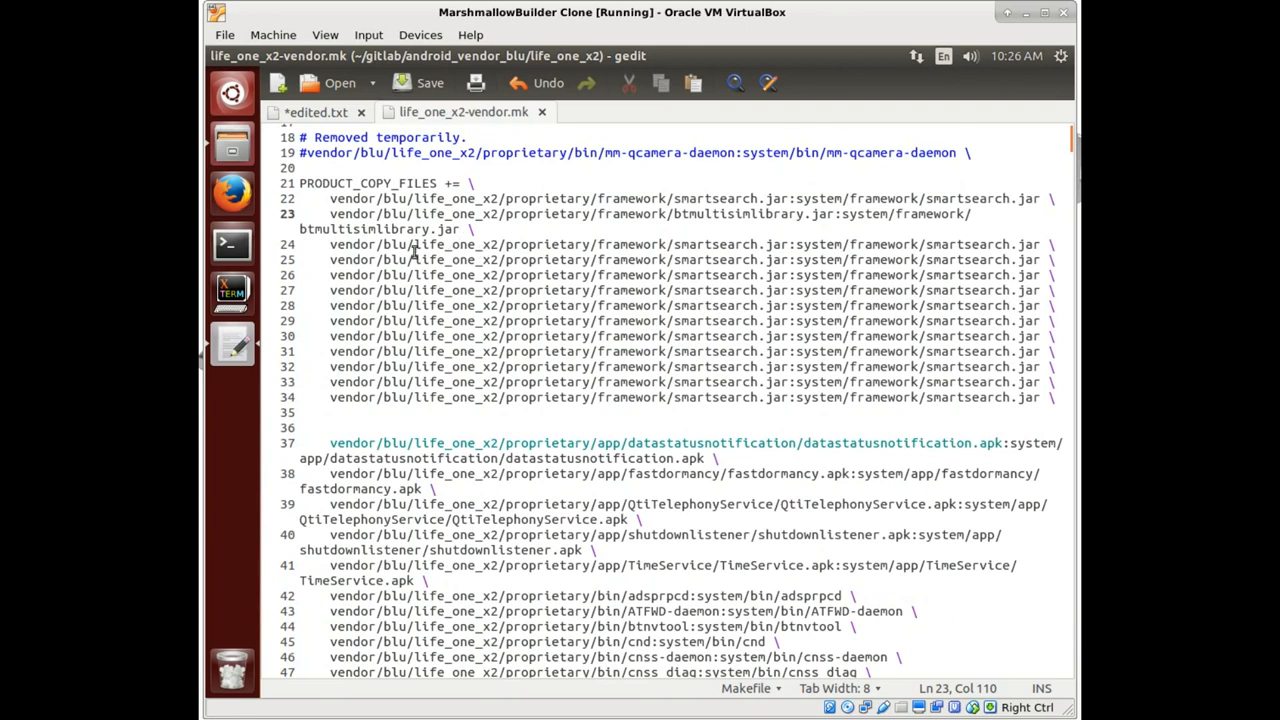
{"action": "double_click", "coordinate": [695, 244]}
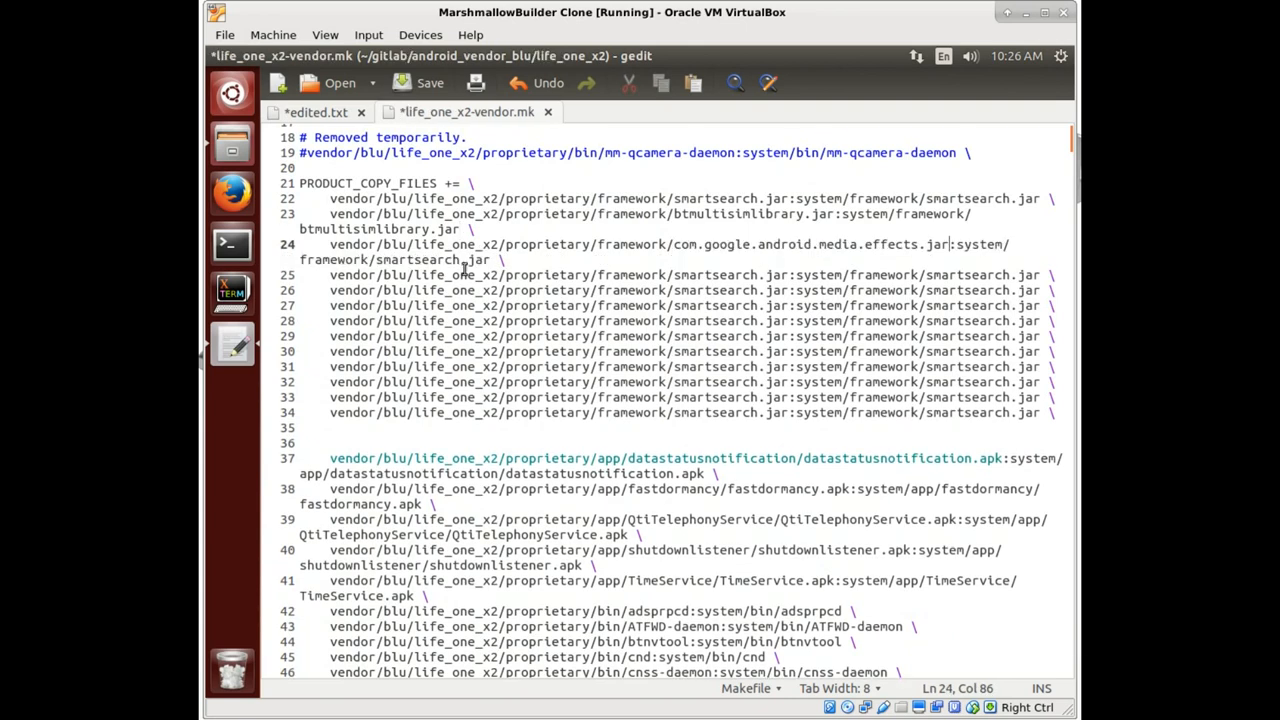
{"action": "double_click", "coordinate": [435, 259]}
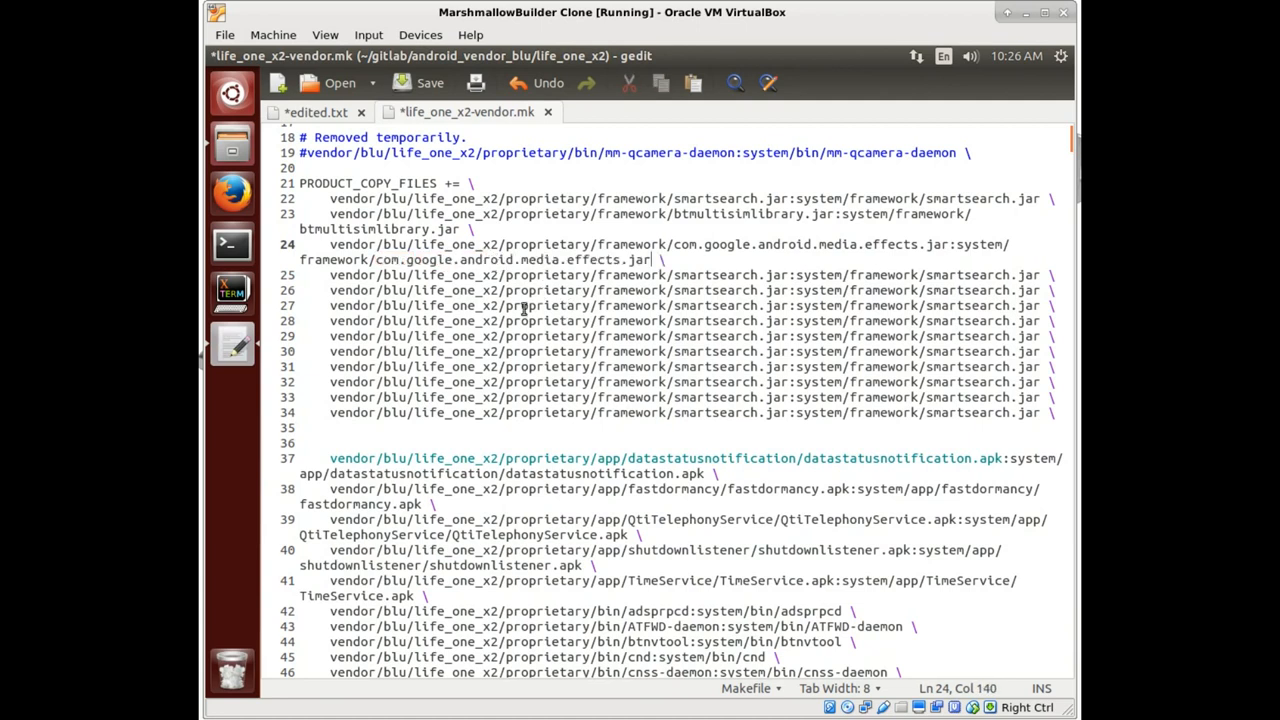
{"action": "key", "text": "ctrl+s"}
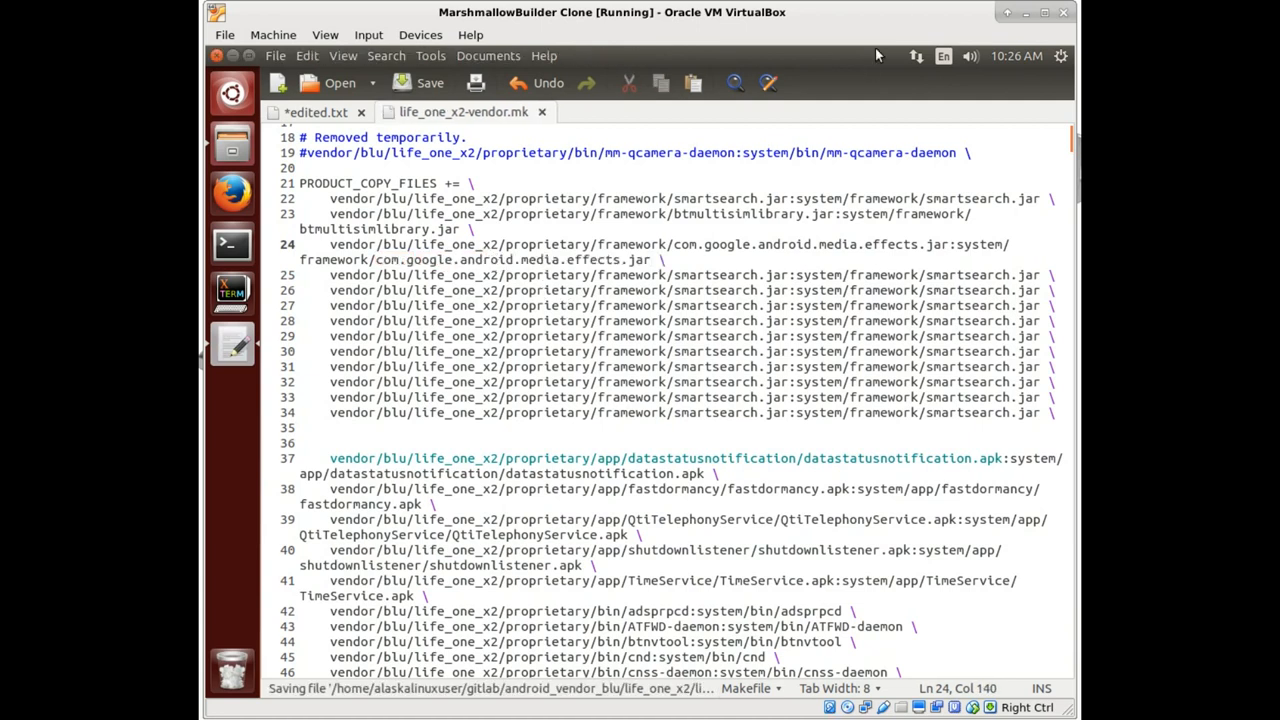